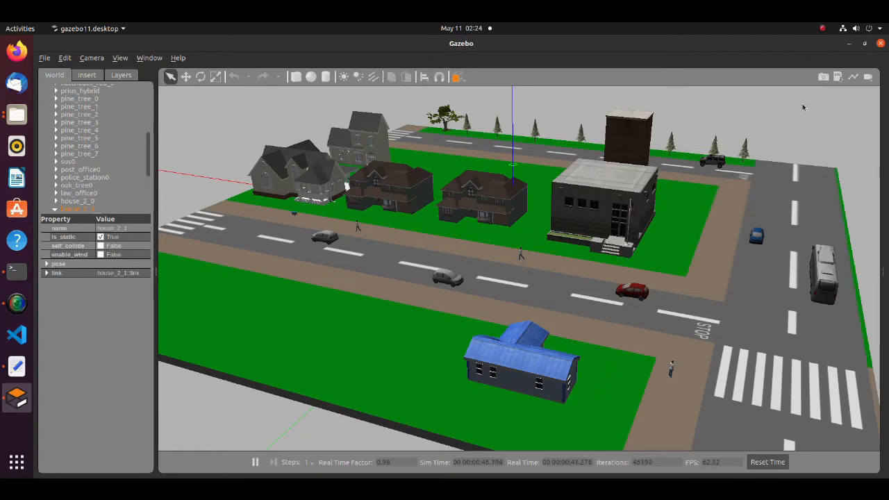
pyautogui.moveTo(775, 109)
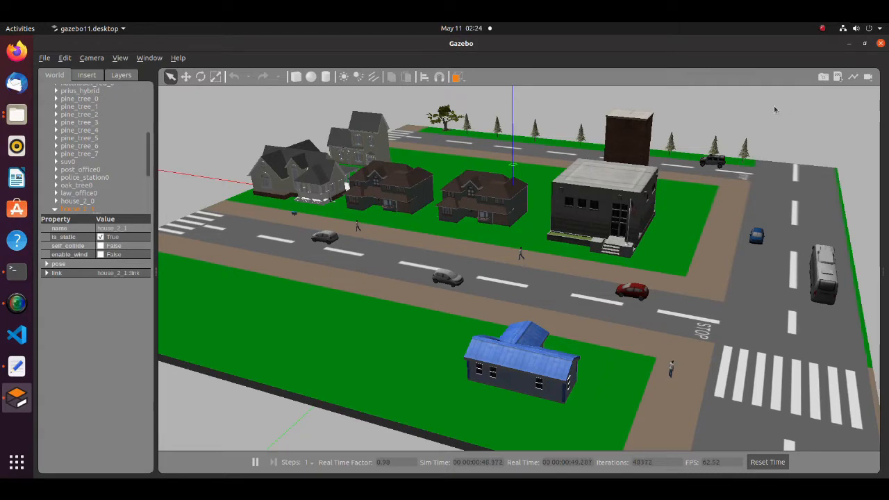
pyautogui.moveTo(239, 170)
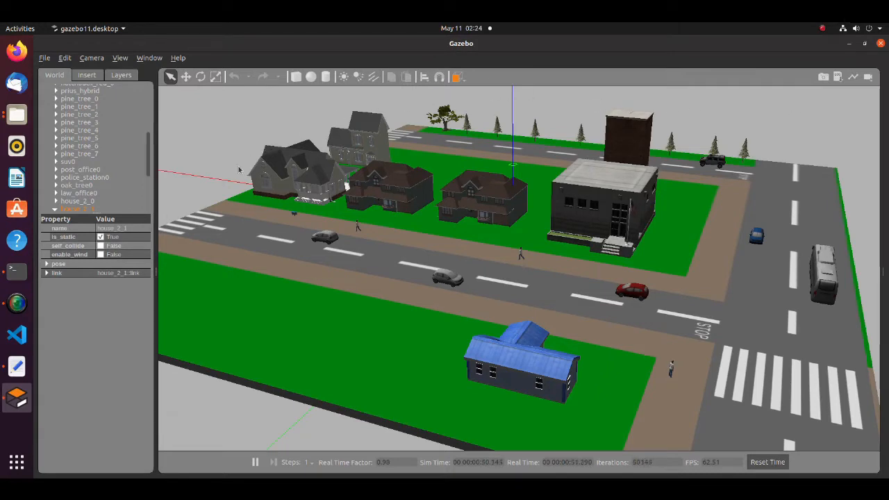
pyautogui.moveTo(647, 437)
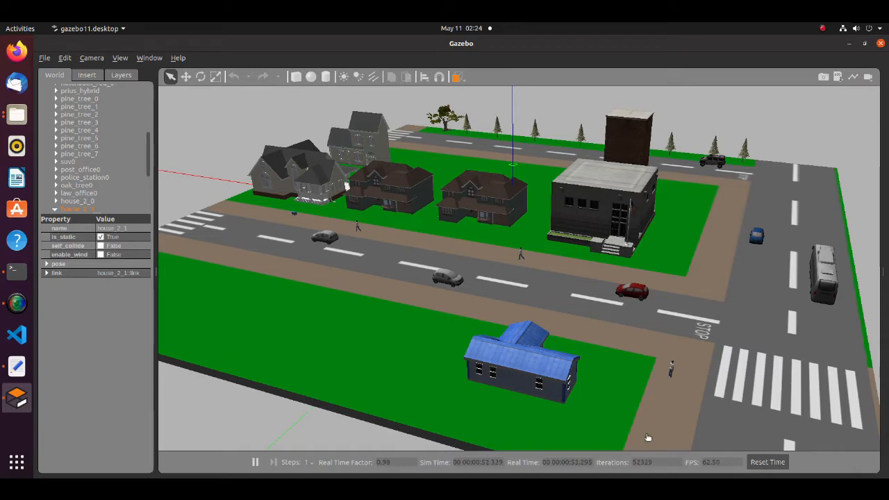
pyautogui.moveTo(604, 110)
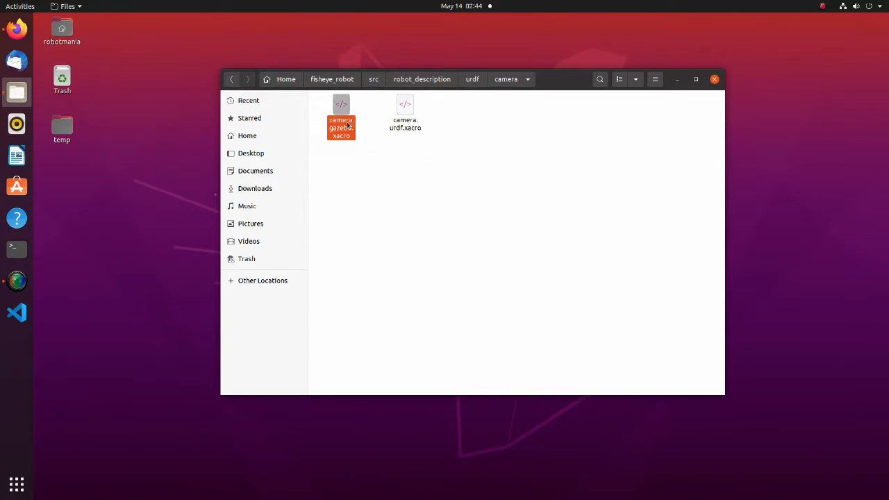
# Open camera.gazebo.xacro from the camera folder in Text Editor.
pyautogui.doubleClick(340, 118)
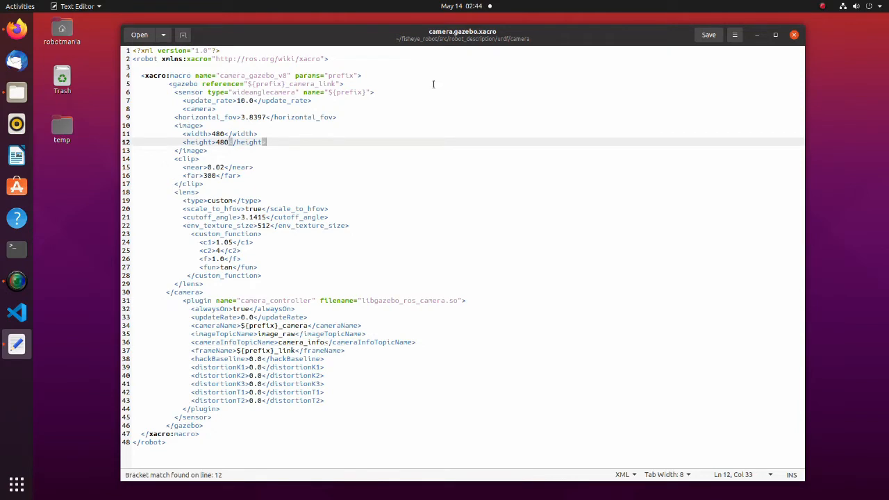
pyautogui.click(326, 58)
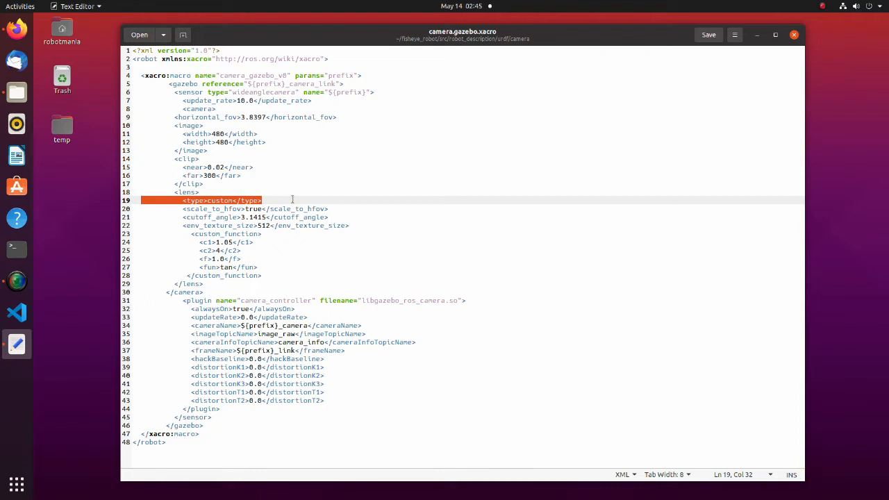
pyautogui.click(216, 241)
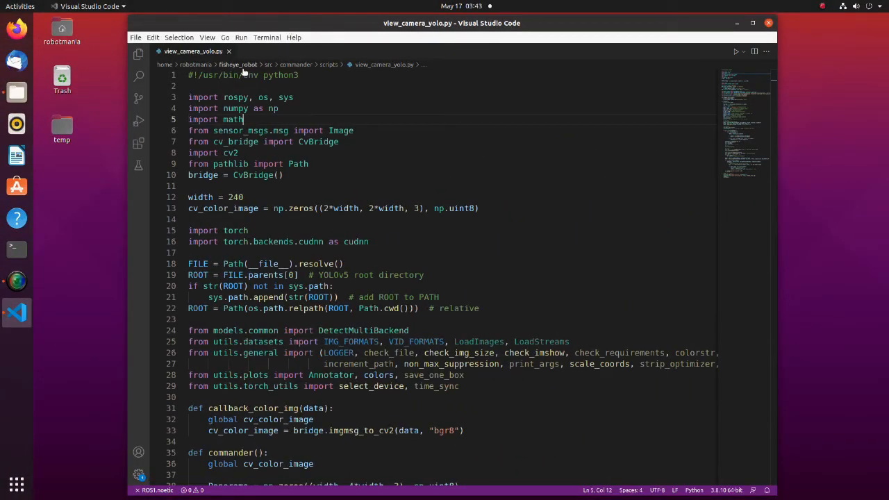
pyautogui.moveTo(188, 75); pyautogui.dragTo(282, 175)
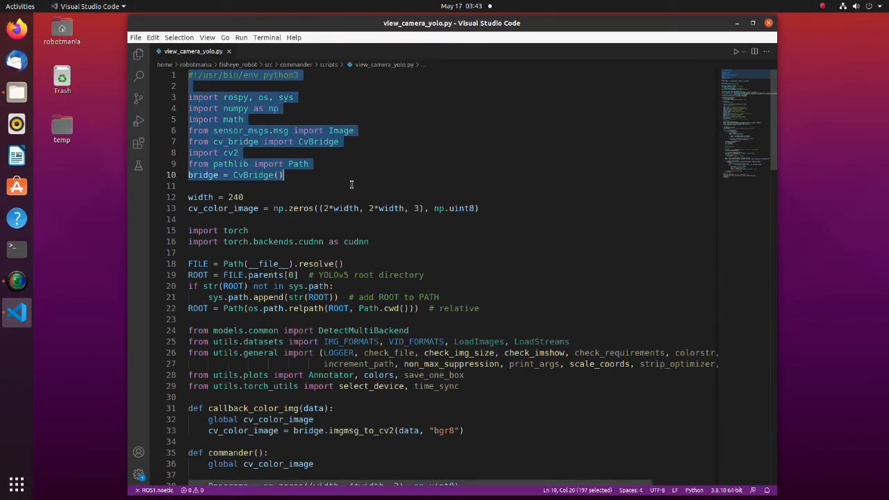
pyautogui.click(535, 363)
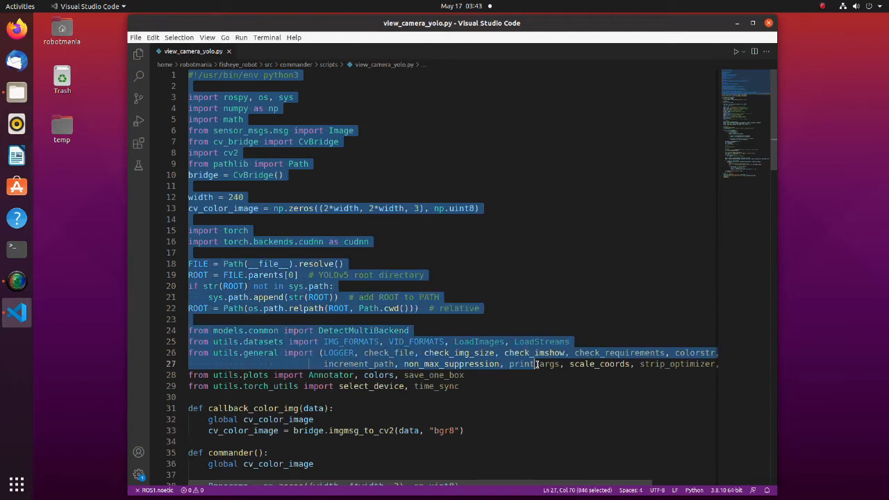
pyautogui.click(550, 386)
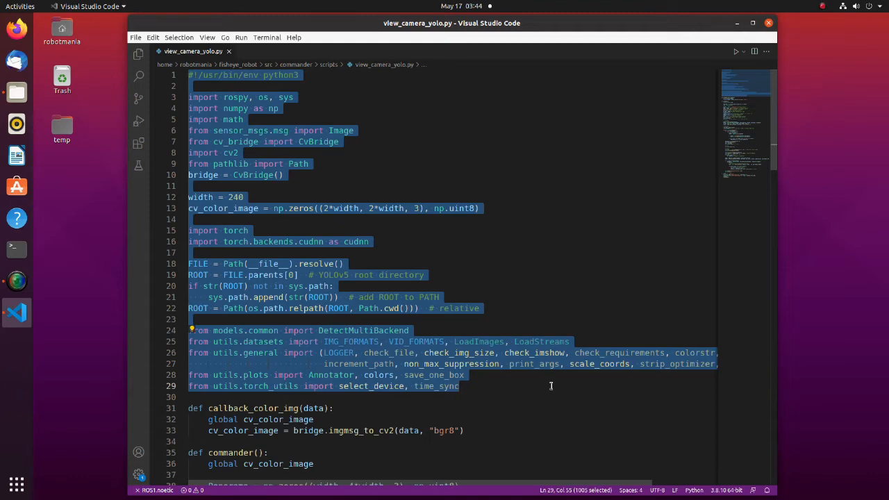
pyautogui.moveTo(318, 141)
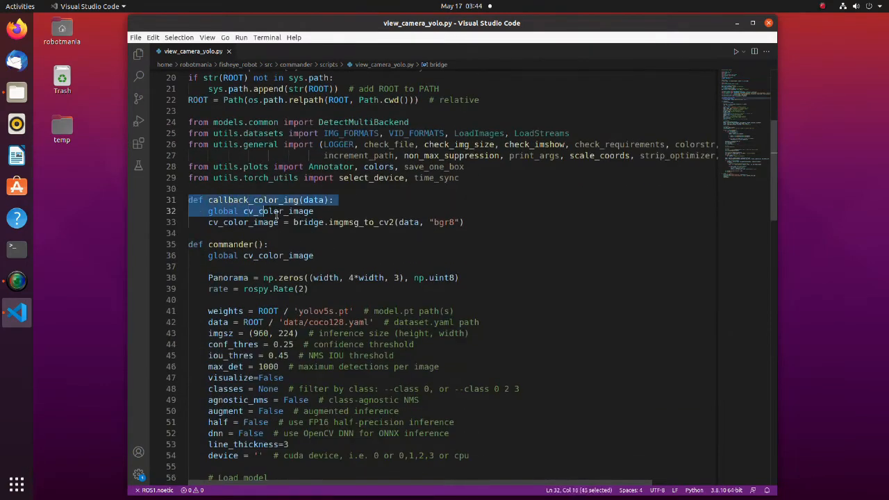
pyautogui.click(467, 222)
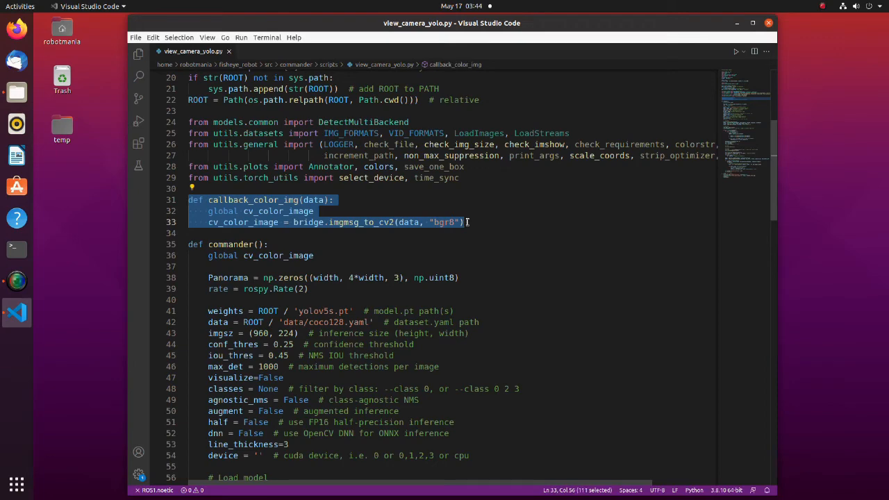
pyautogui.moveTo(463, 221)
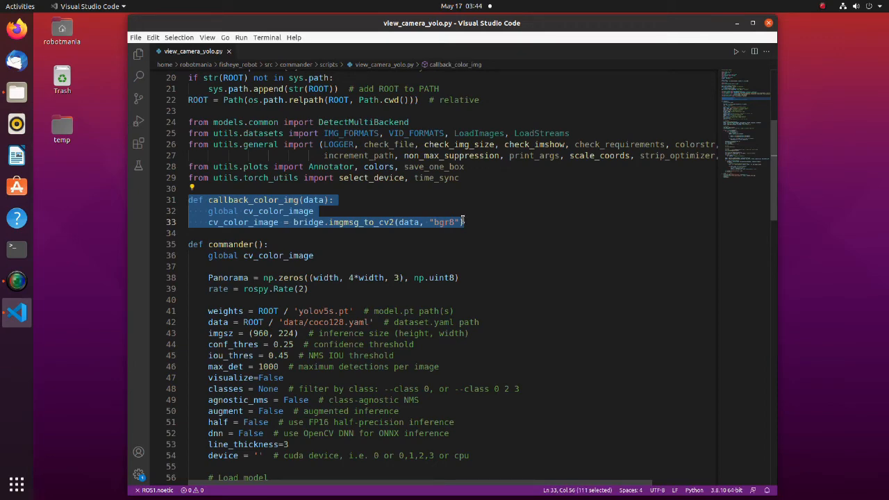
pyautogui.scroll(-3)
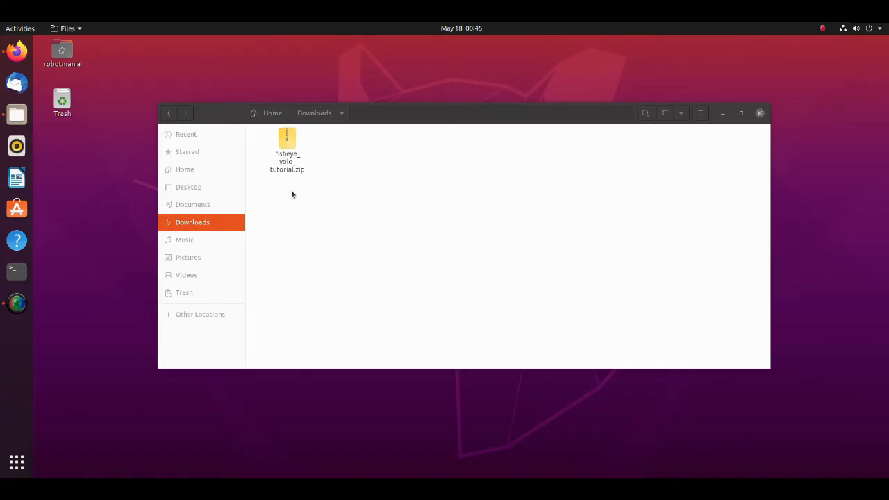
pyautogui.moveTo(334, 140)
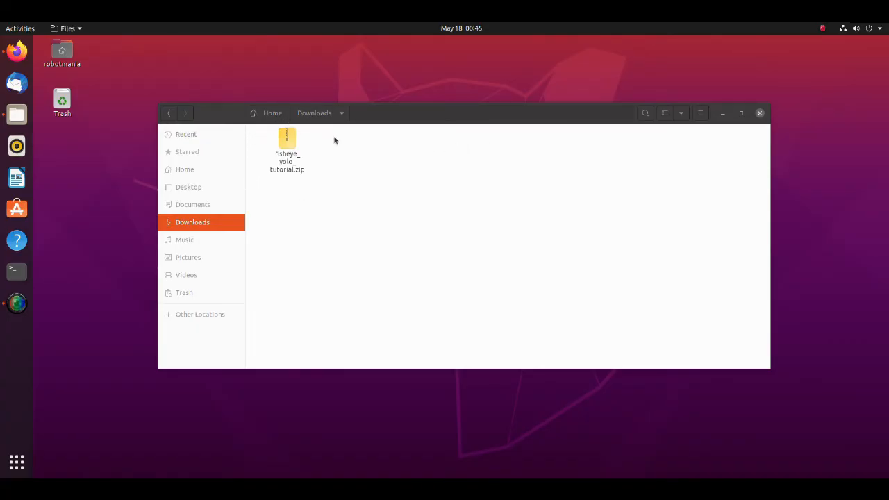
# Extract fisheye_yolo_tutorial.zip into Downloads and copy the city_base folder.
pyautogui.rightClick(286, 151)
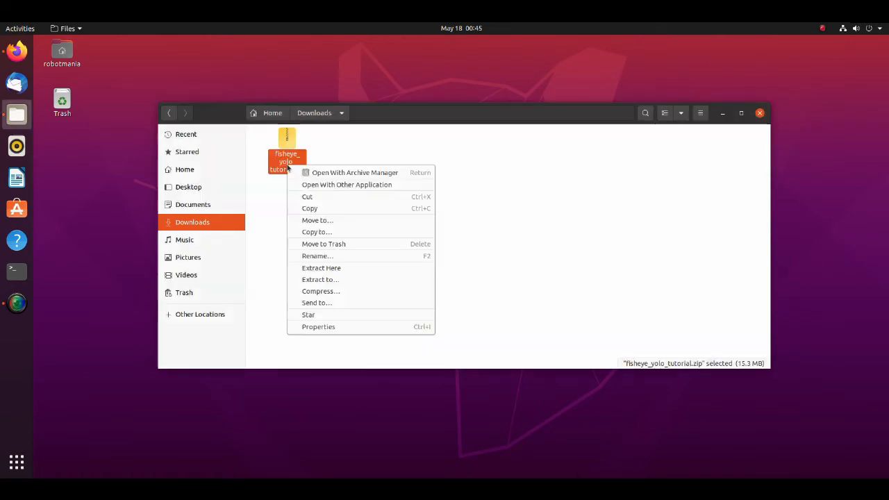
pyautogui.moveTo(321, 268)
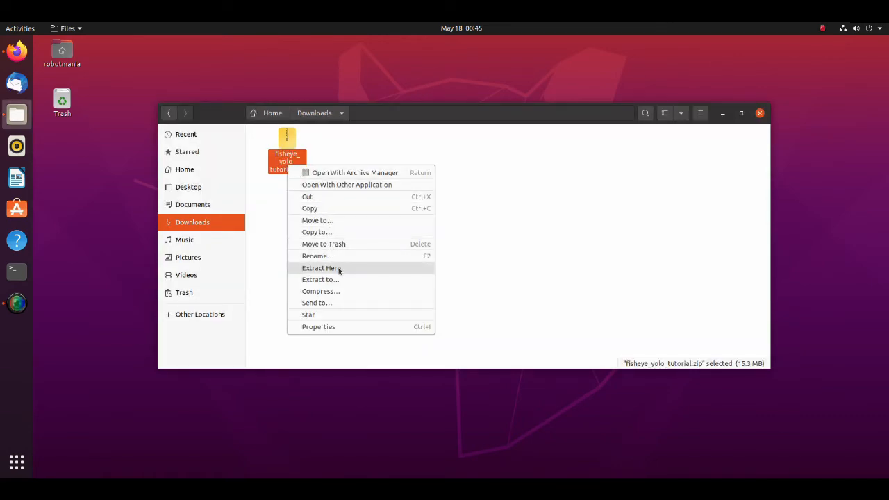
pyautogui.click(320, 268)
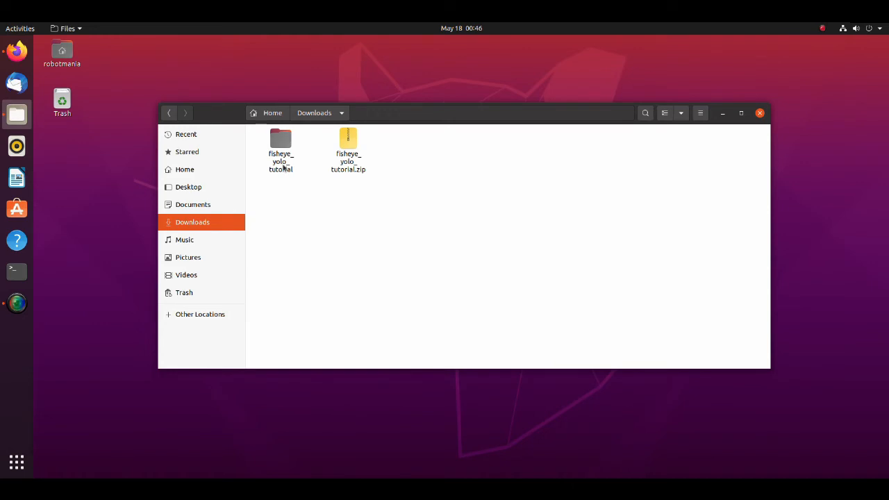
pyautogui.rightClick(281, 143)
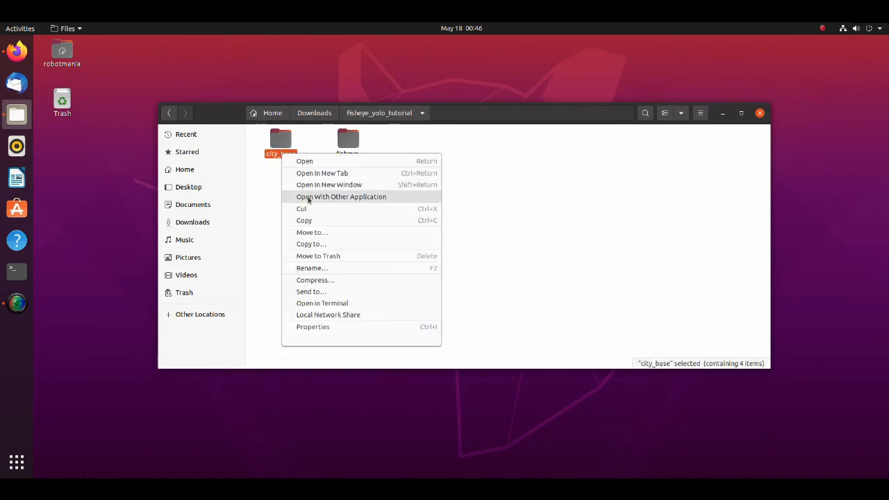
pyautogui.click(313, 222)
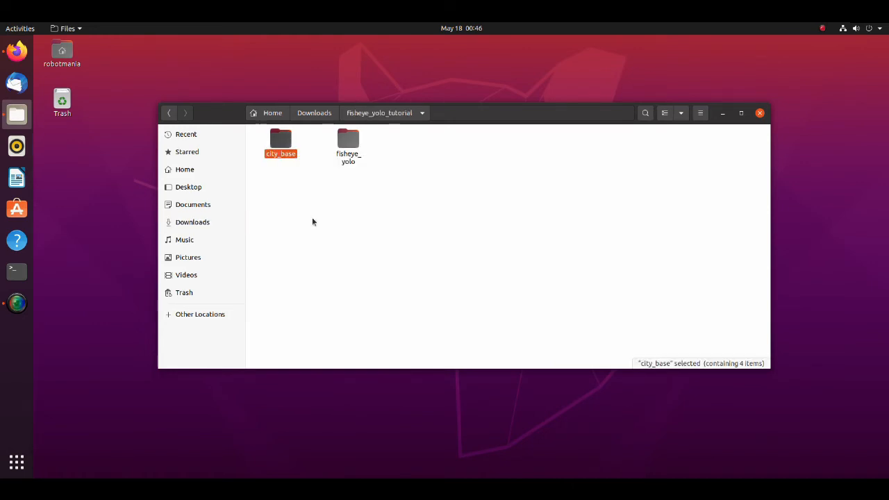
# In a second Files window, show hidden files and open .gazebo/models.
pyautogui.rightClick(17, 115)
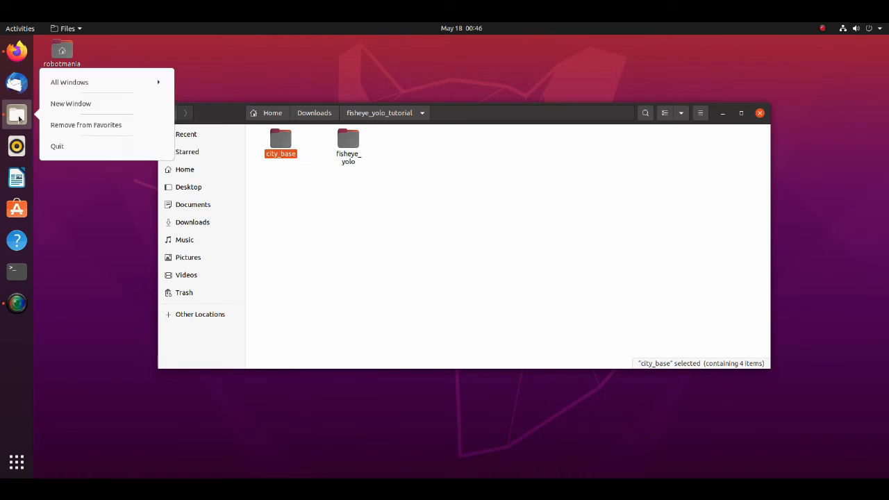
pyautogui.click(70, 103)
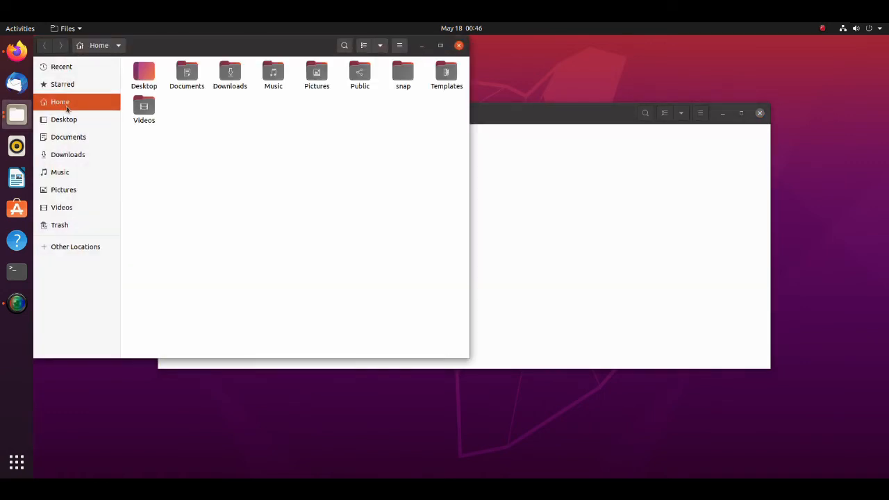
pyautogui.moveTo(264, 95)
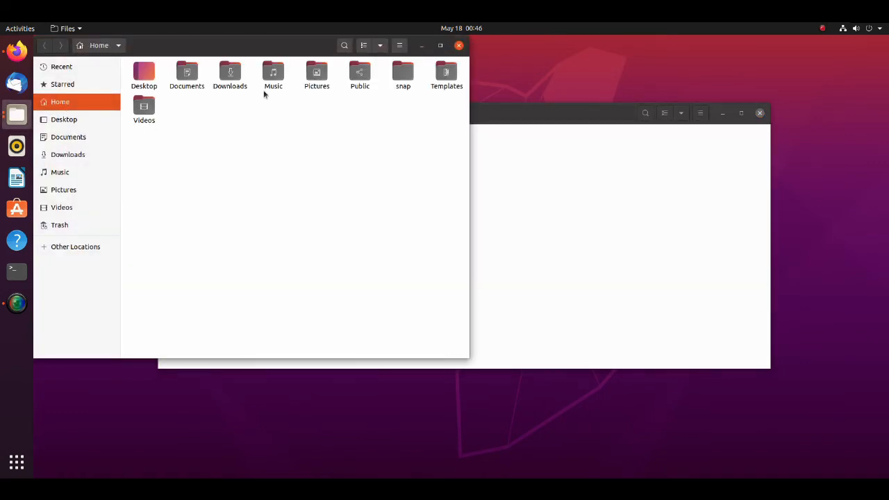
pyautogui.click(399, 45)
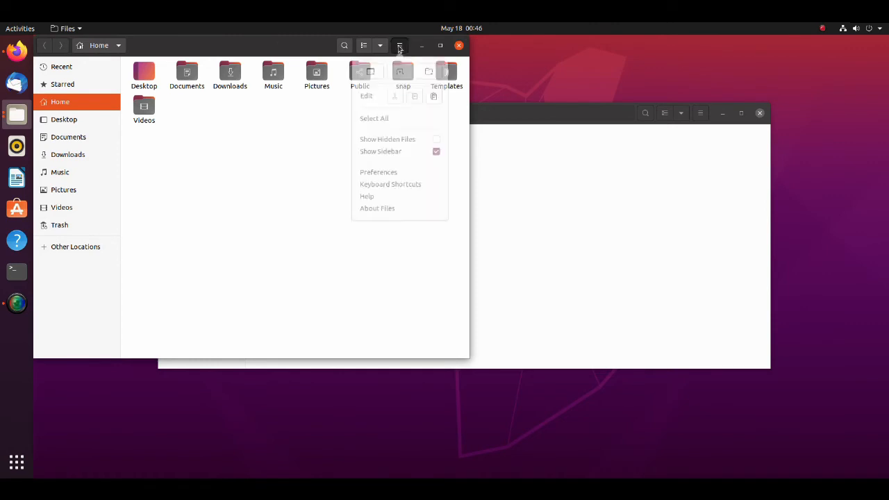
pyautogui.click(386, 139)
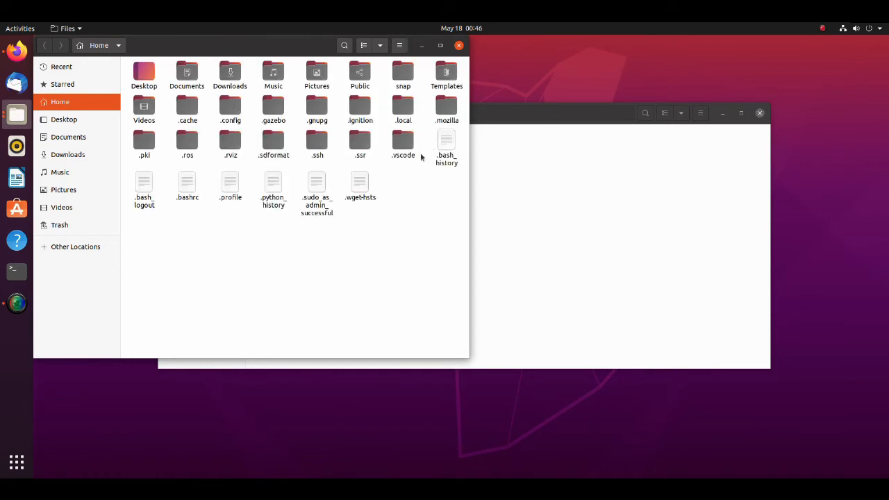
pyautogui.doubleClick(273, 107)
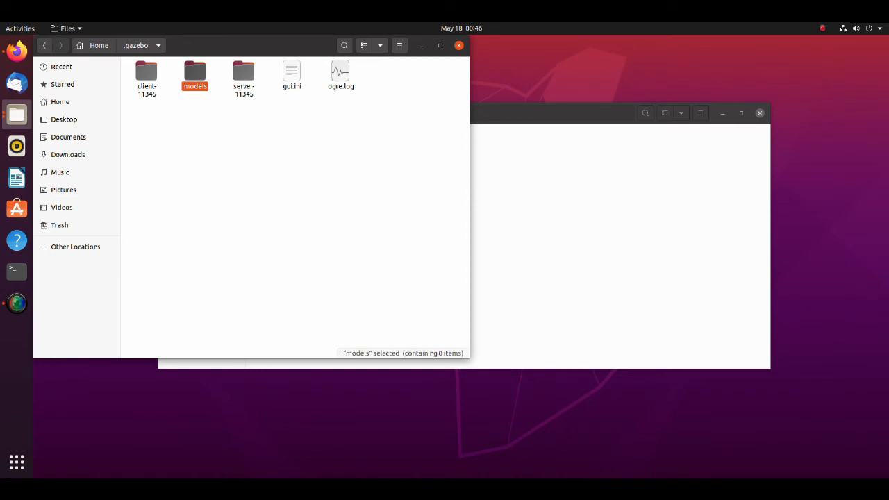
pyautogui.doubleClick(195, 73)
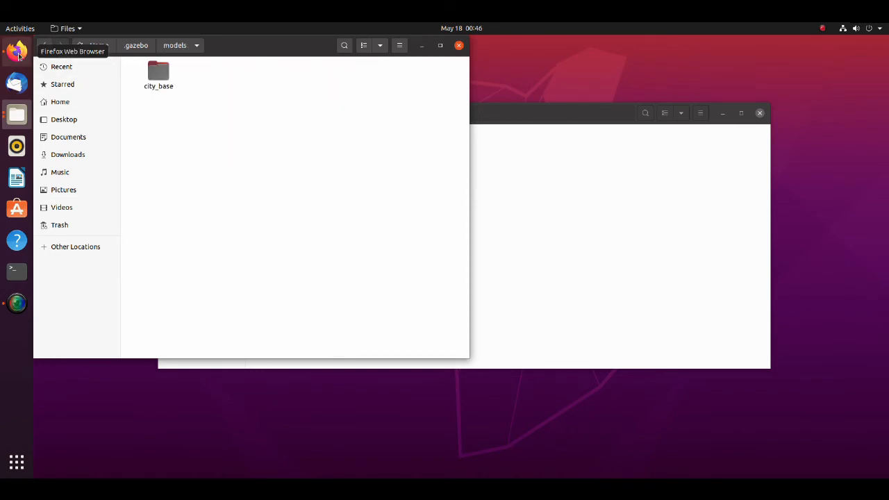
# Launch Firefox and download the osrf/gazebo_models repository as gazebo_models-master.zip.
pyautogui.click(16, 52)
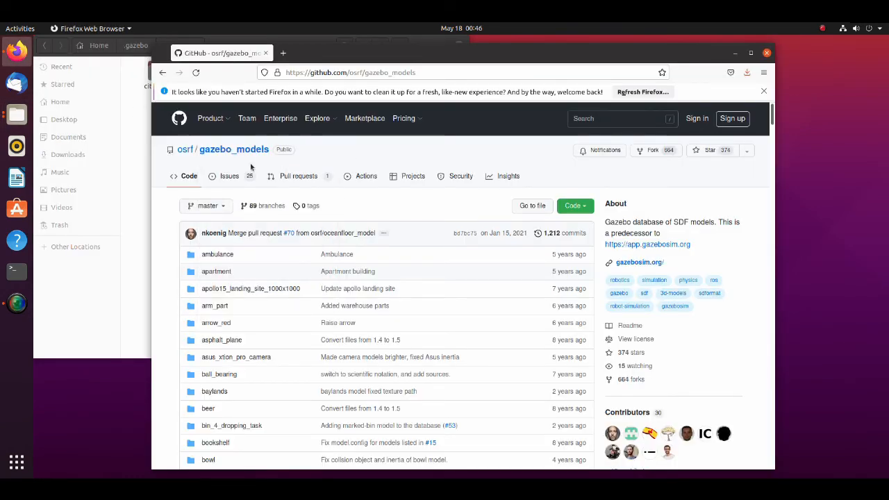
pyautogui.moveTo(306, 156)
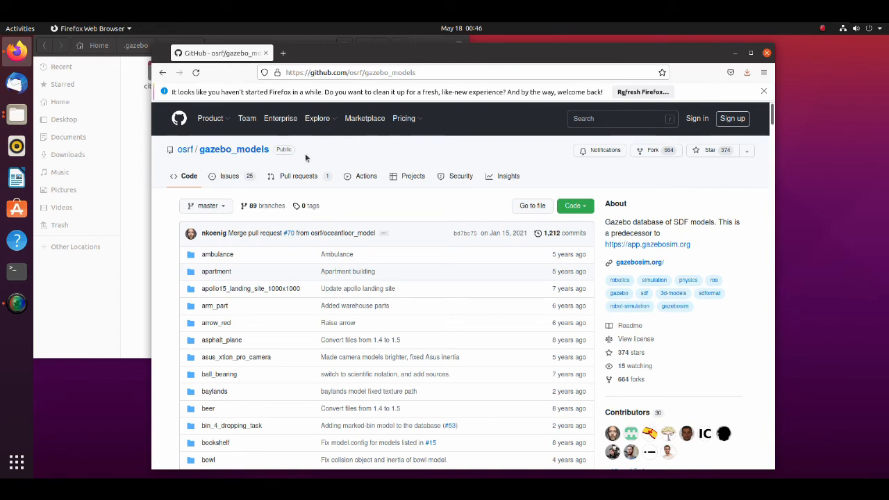
pyautogui.moveTo(575, 205)
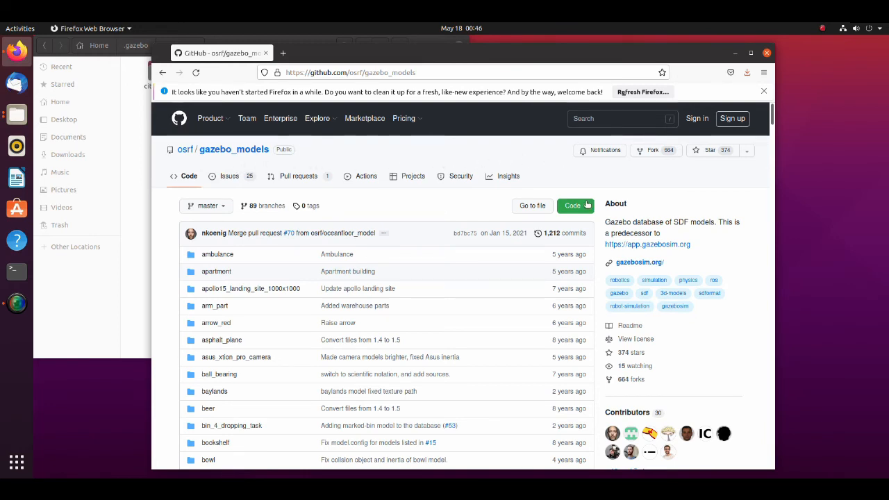
pyautogui.click(458, 308)
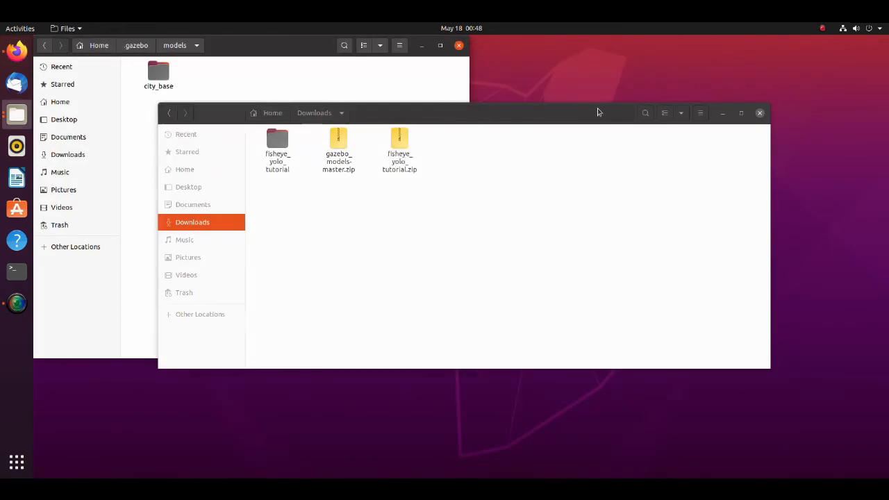
# Extract gazebo_models-master.zip and copy all its model folders into .gazebo/models.
pyautogui.rightClick(339, 151)
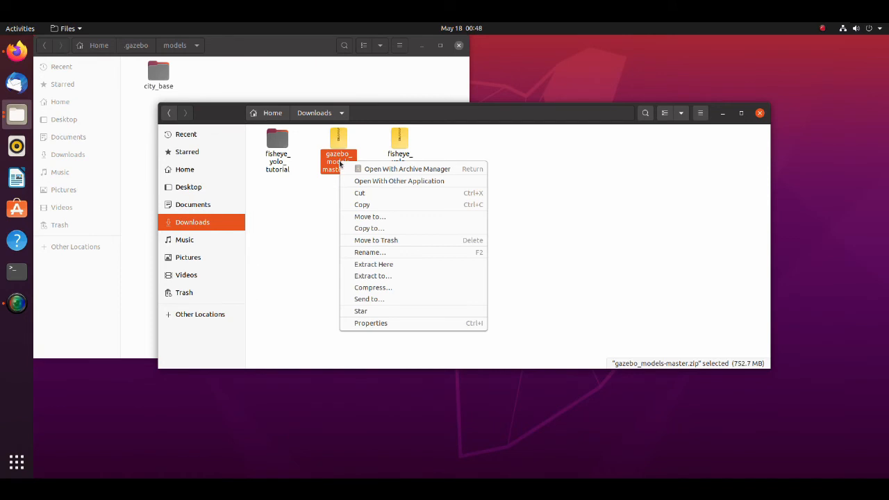
pyautogui.moveTo(373, 264)
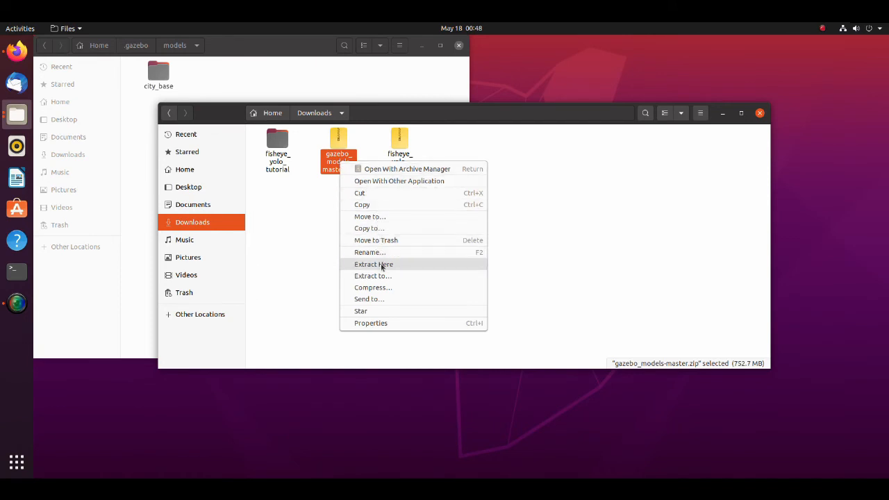
pyautogui.click(374, 264)
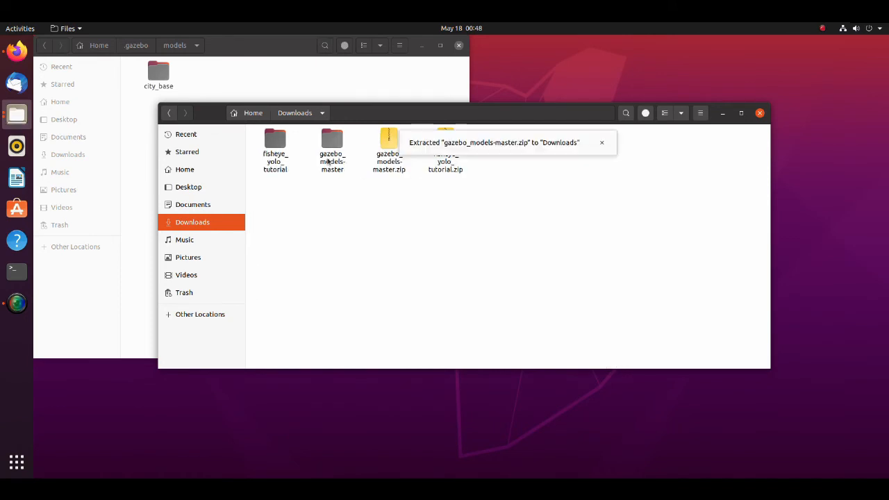
pyautogui.doubleClick(331, 139)
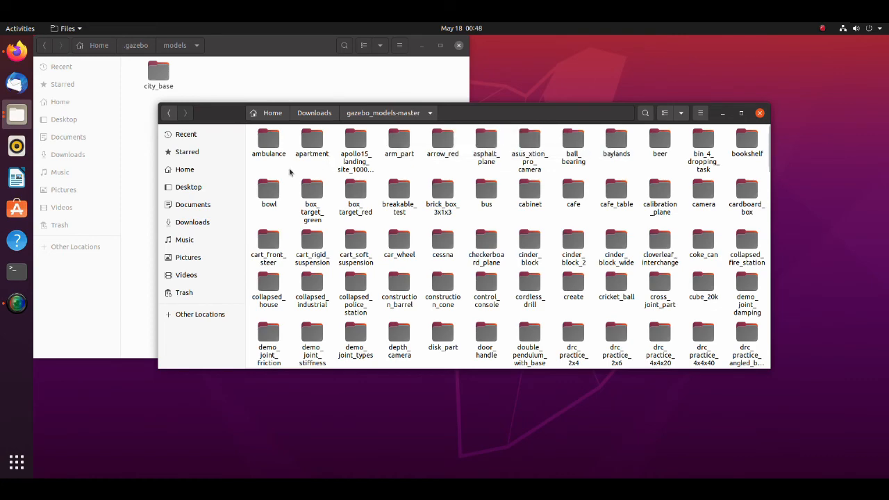
pyautogui.rightClick(312, 201)
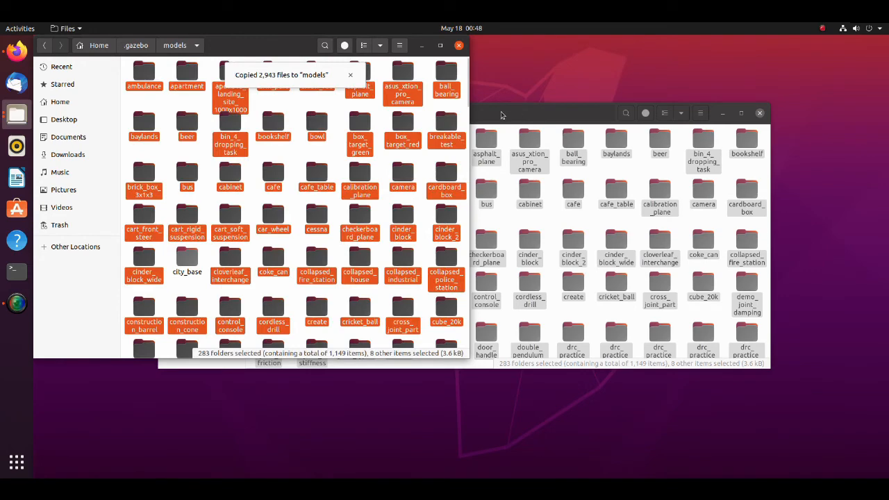
pyautogui.click(458, 45)
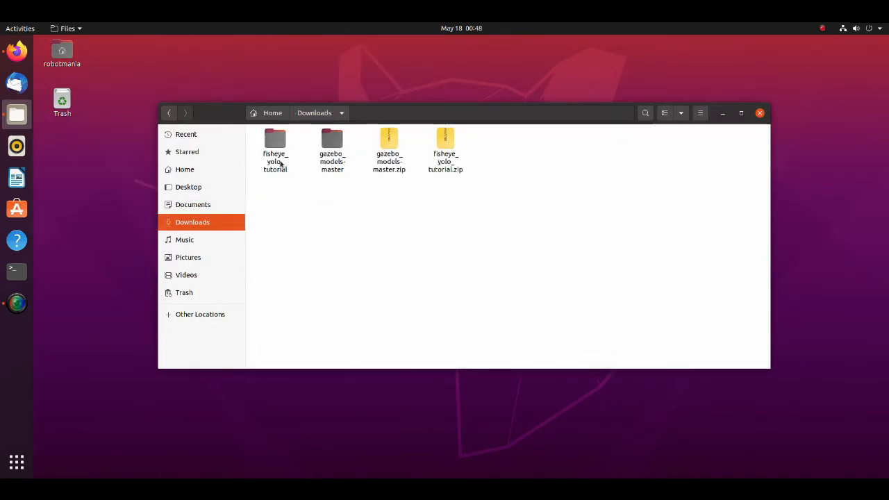
# Copy the fisheye_yolo folder into Home and open a terminal inside it.
pyautogui.rightClick(347, 142)
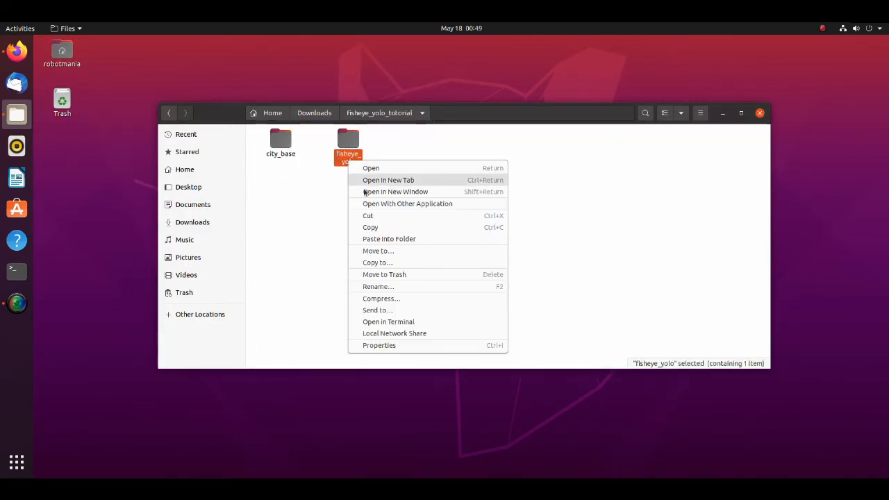
pyautogui.click(184, 168)
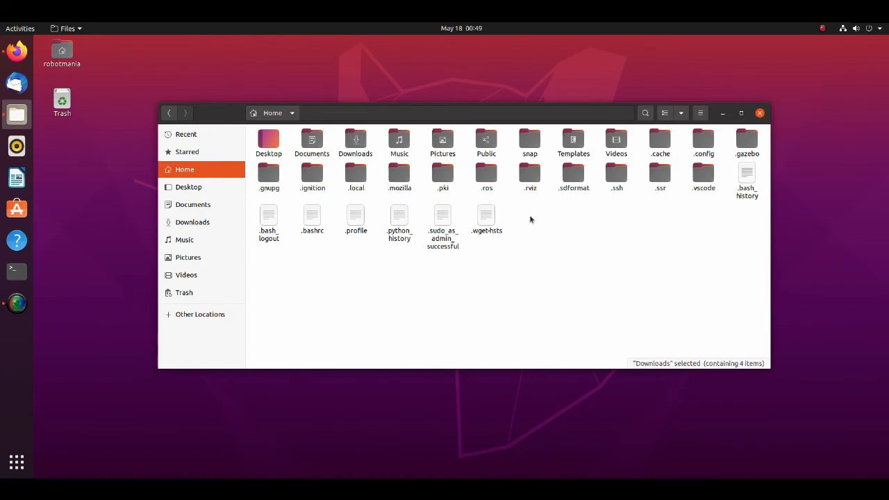
pyautogui.rightClick(531, 220)
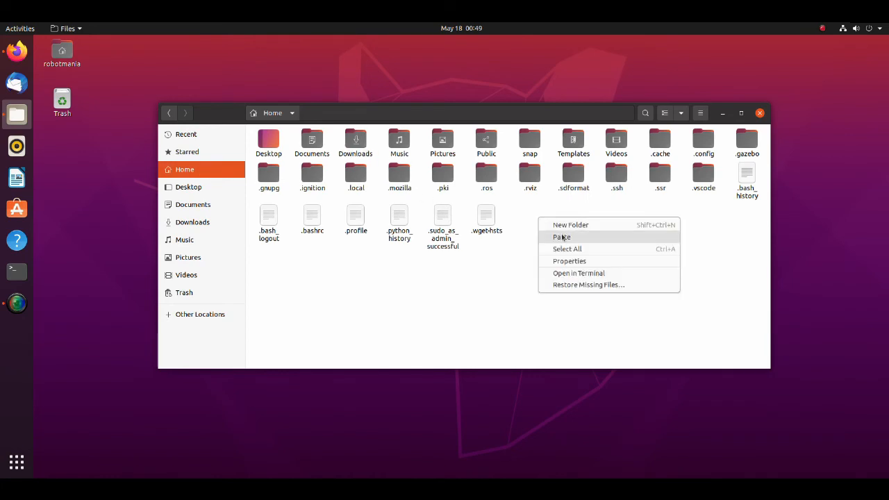
pyautogui.click(561, 237)
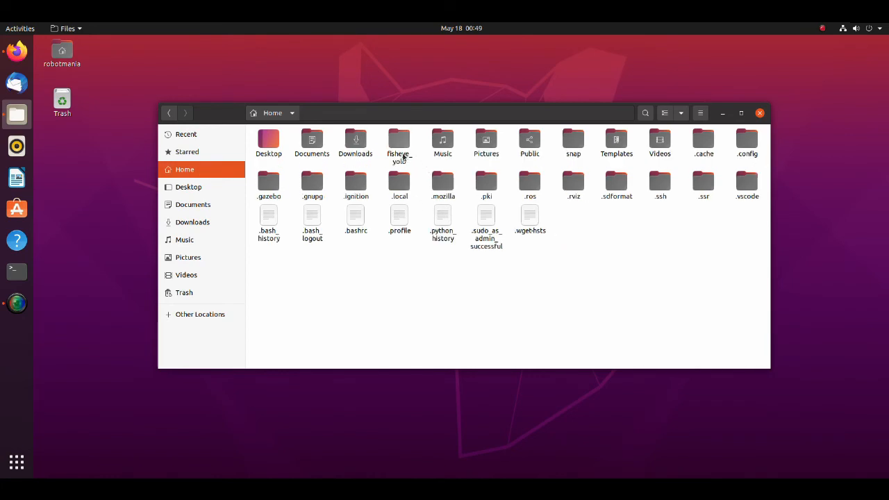
pyautogui.click(16, 270)
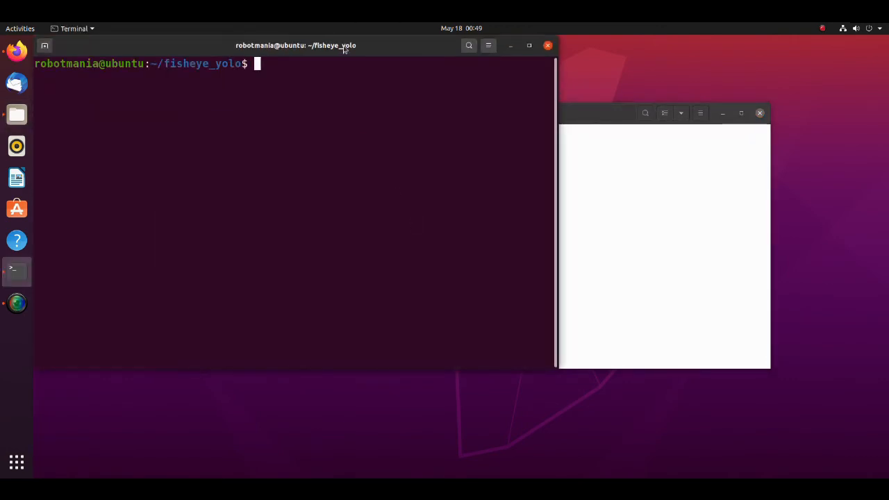
# Source fisheye_yolo/devel/setup.bash in a fresh home-folder terminal.
pyautogui.write('catkin')
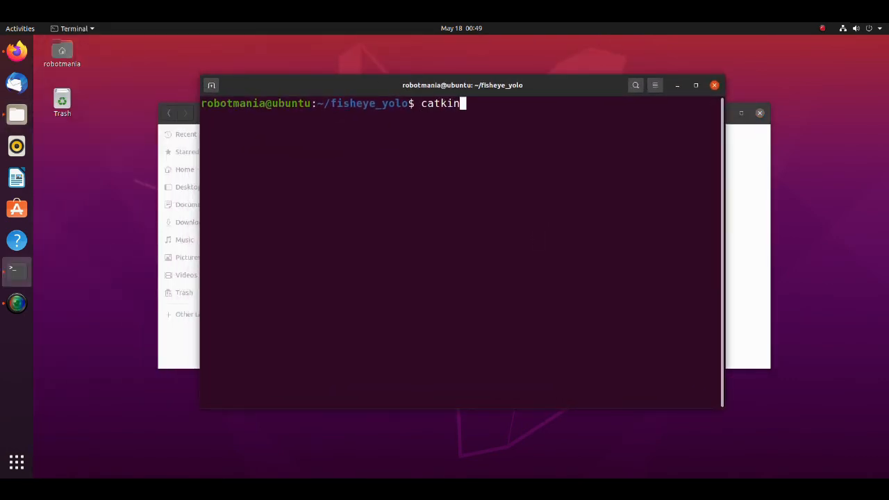
pyautogui.press('Return')
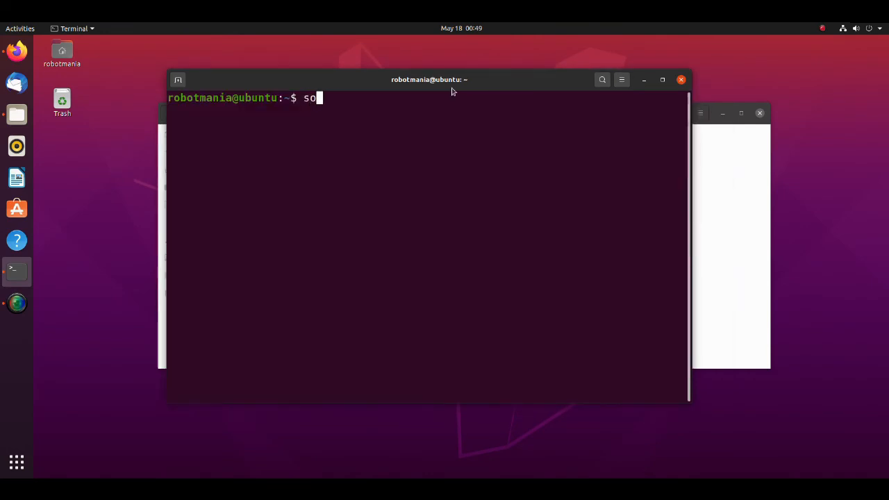
pyautogui.write('urce fisheye_yolo/')
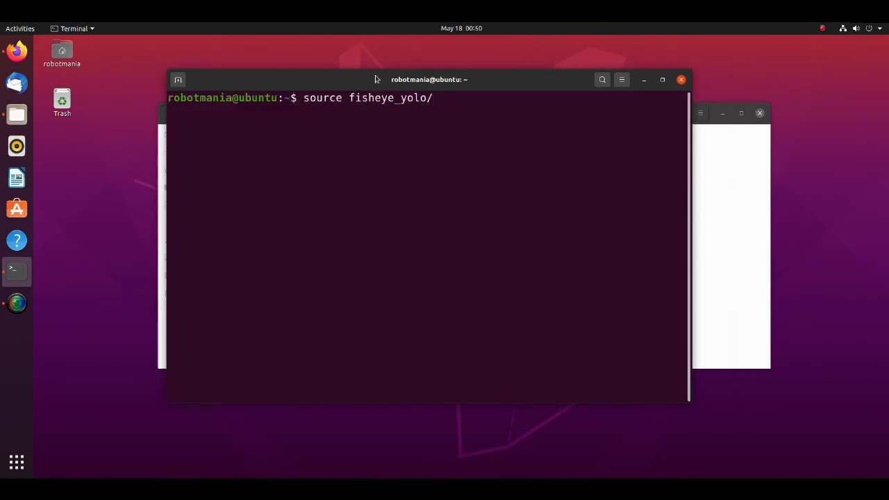
pyautogui.press('Return')
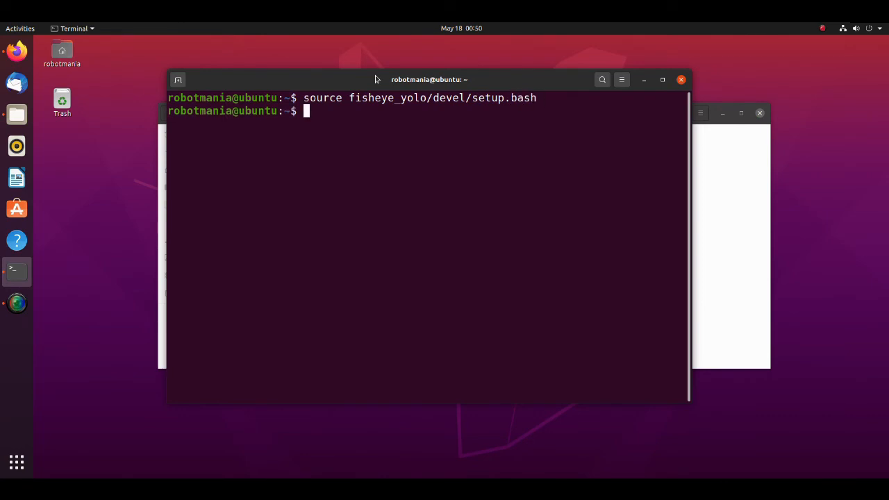
# Run 'roslaunch robot_launch launch_simulation.launch' to start the city simulation.
pyautogui.write('rosla')
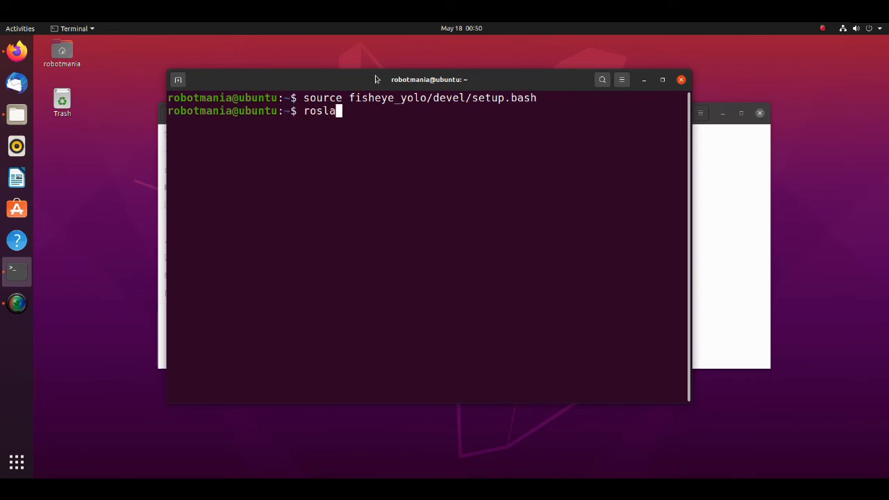
pyautogui.write('unch')
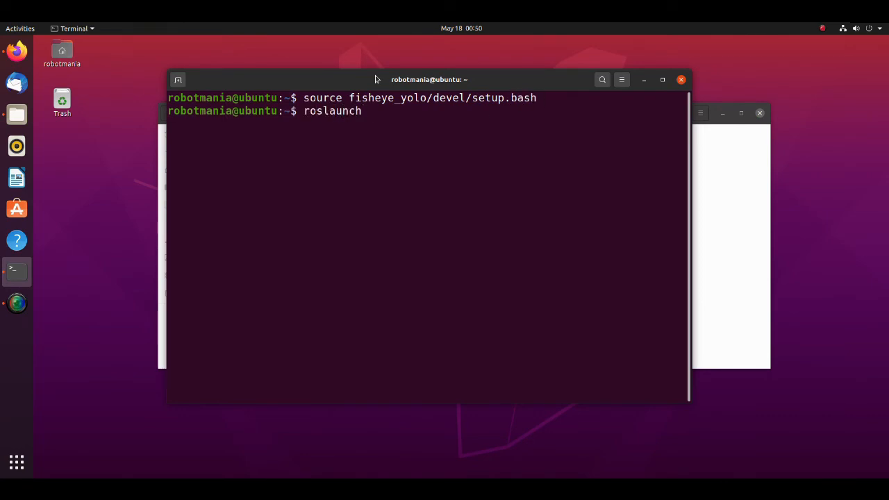
pyautogui.write('robot_launch')
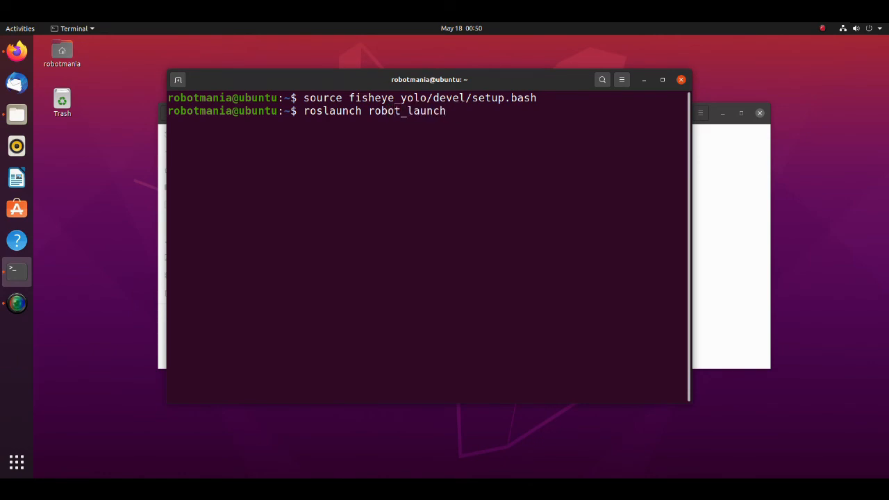
pyautogui.write('launch_simulation.launch')
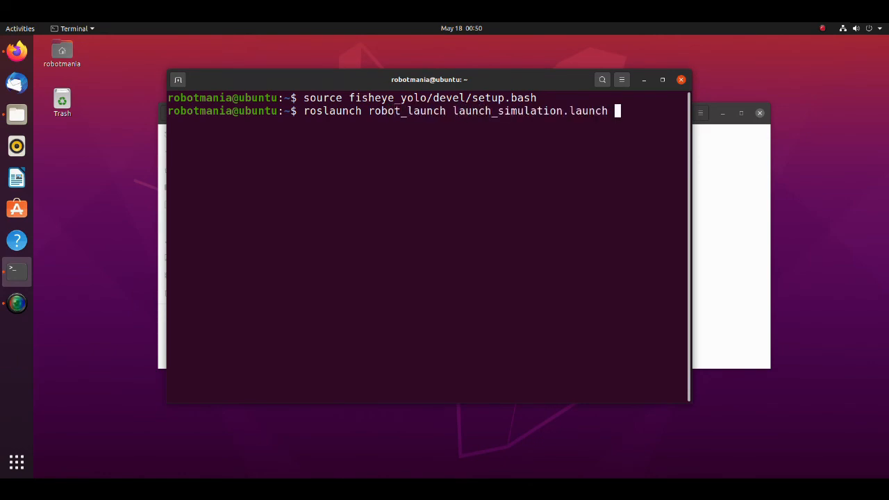
pyautogui.press('Return')
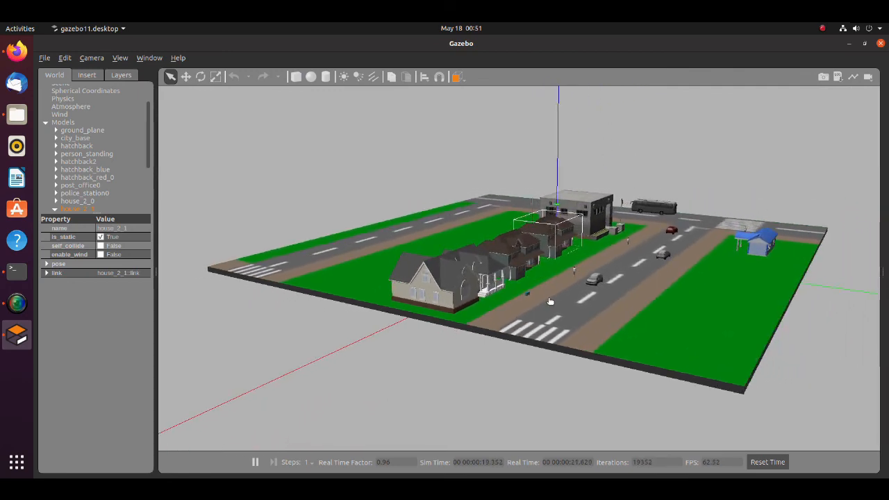
# Once Gazebo shows the city world, open a second terminal over it.
pyautogui.click(16, 270)
pyautogui.write('source')
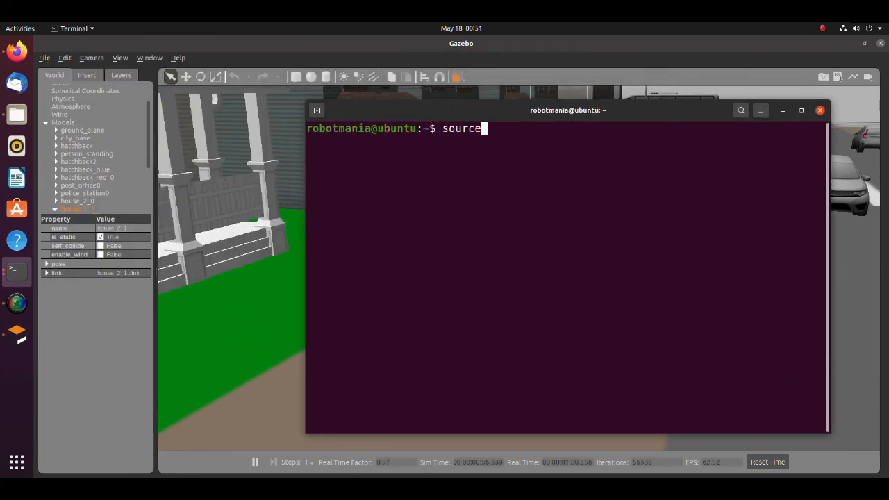
# Source fisheye_yolo/devel/setup.bash and begin typing 'rosrun commander'.
pyautogui.write('fisheye_yolo/devel/')
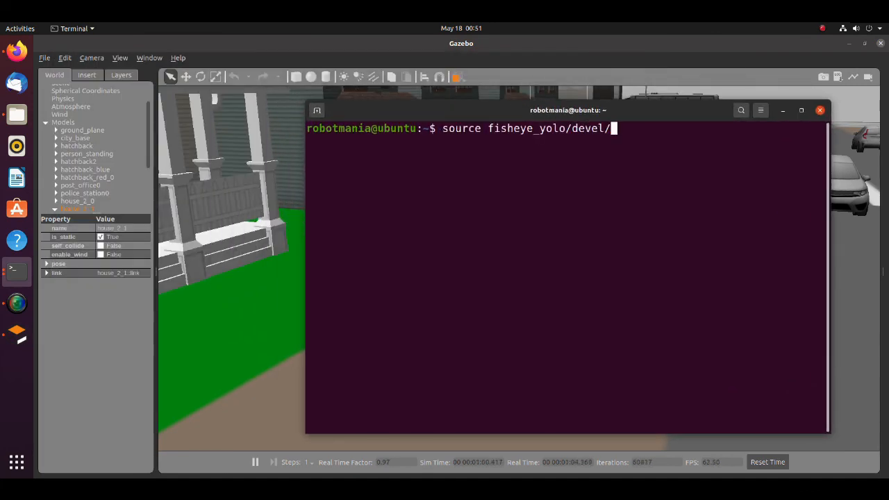
pyautogui.press('Return')
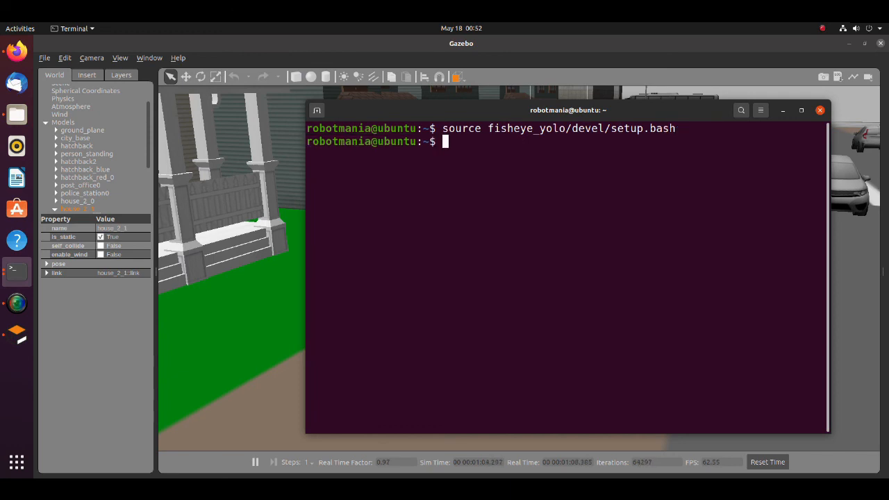
pyautogui.write('rosru')
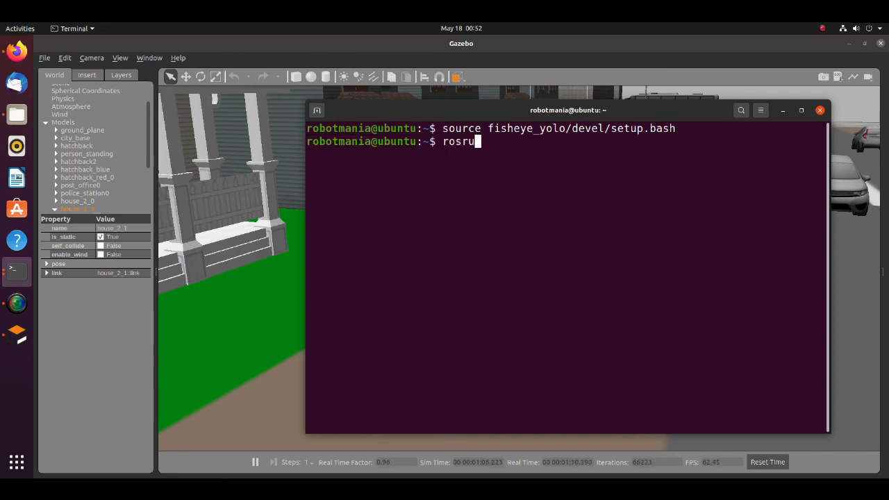
pyautogui.write('n commander')
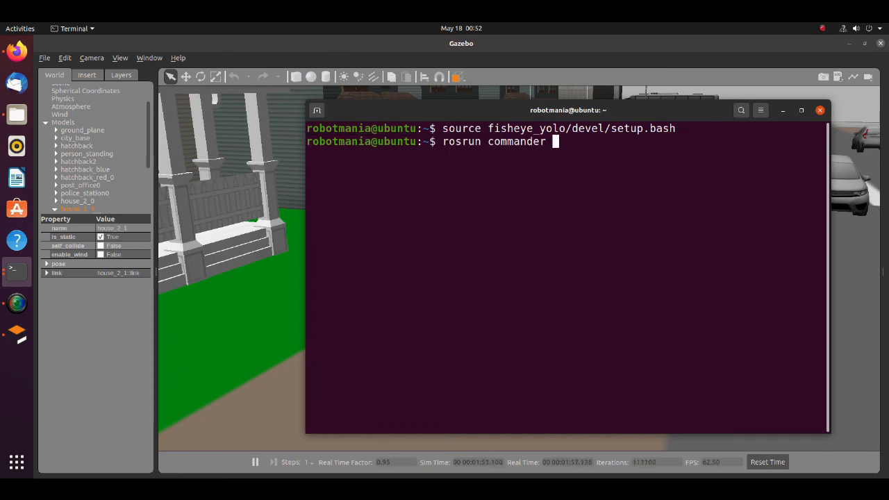